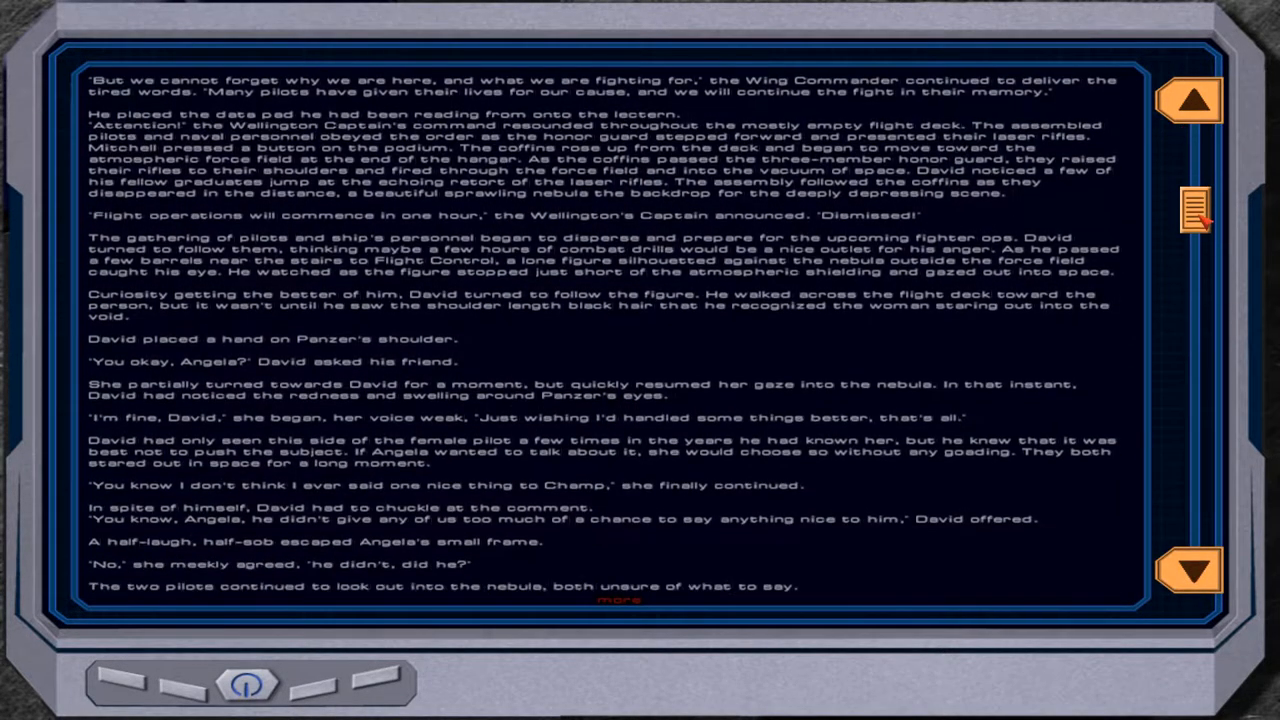
Page the story log down to and through the flight deck scene set three weeks later
{"action": "left_click", "coordinate": [1192, 568]}
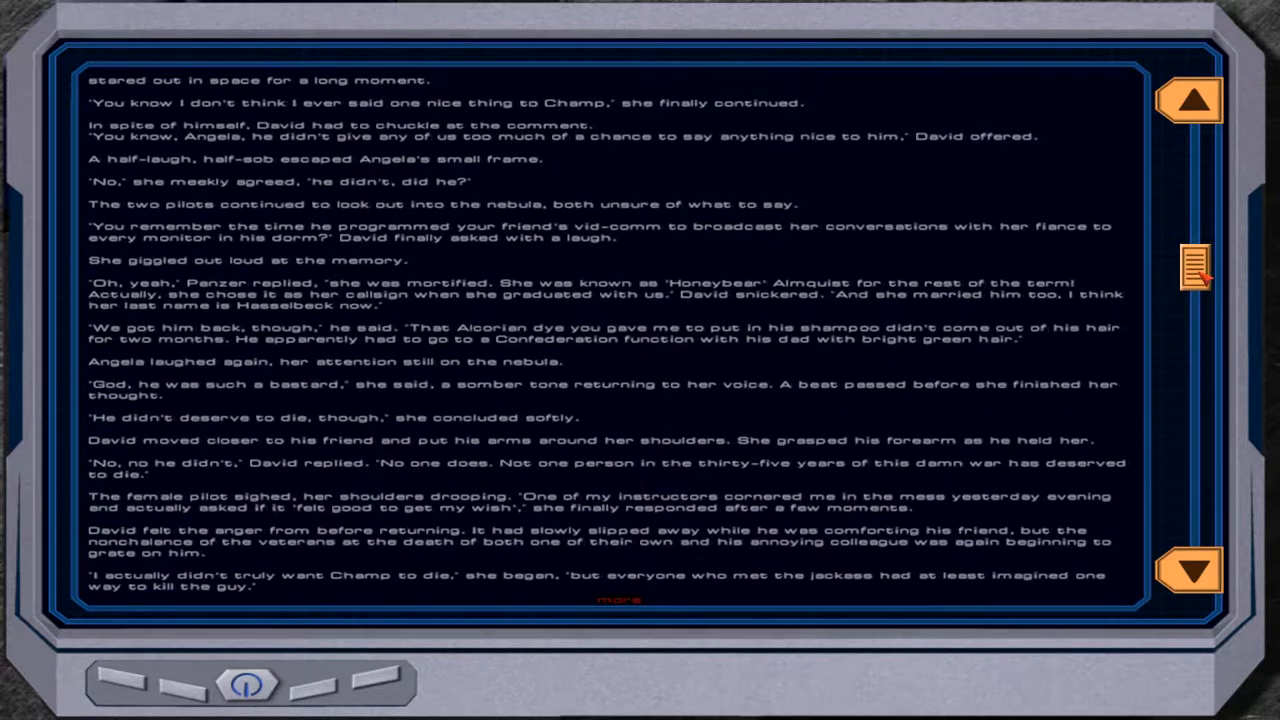
{"action": "left_click", "coordinate": [1188, 568]}
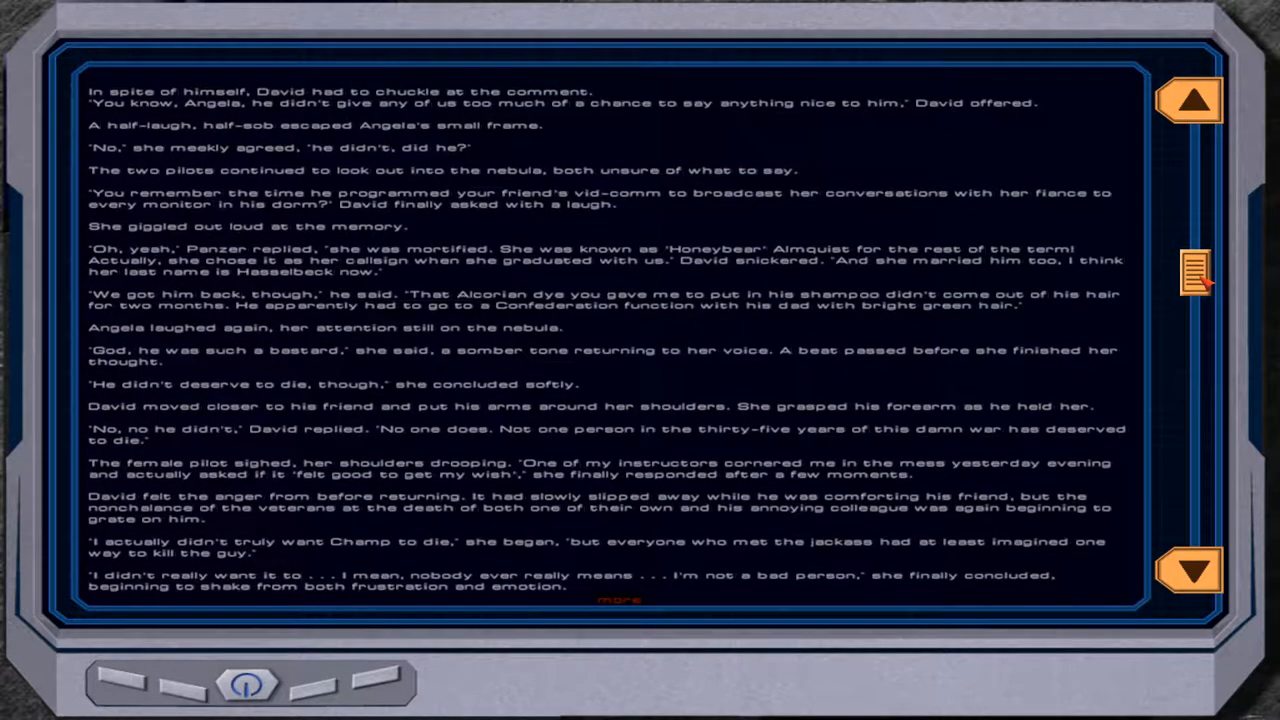
{"action": "left_click", "coordinate": [1190, 570]}
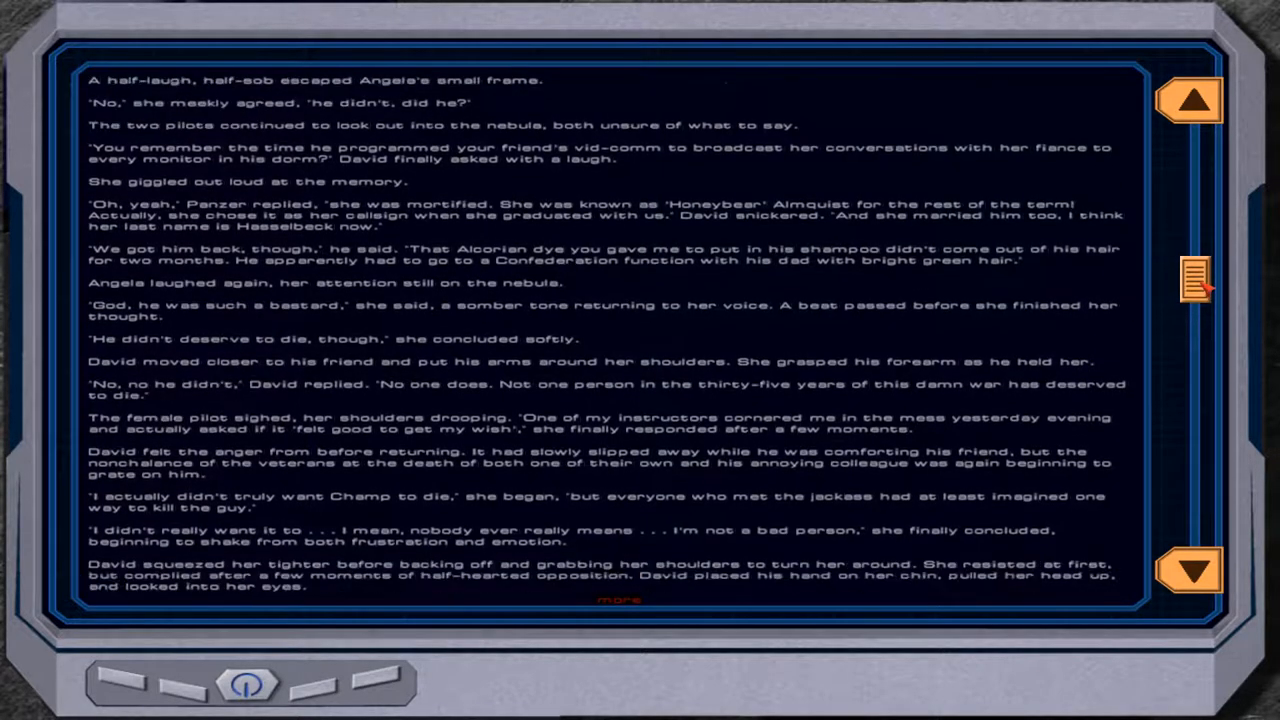
{"action": "left_click", "coordinate": [1190, 570]}
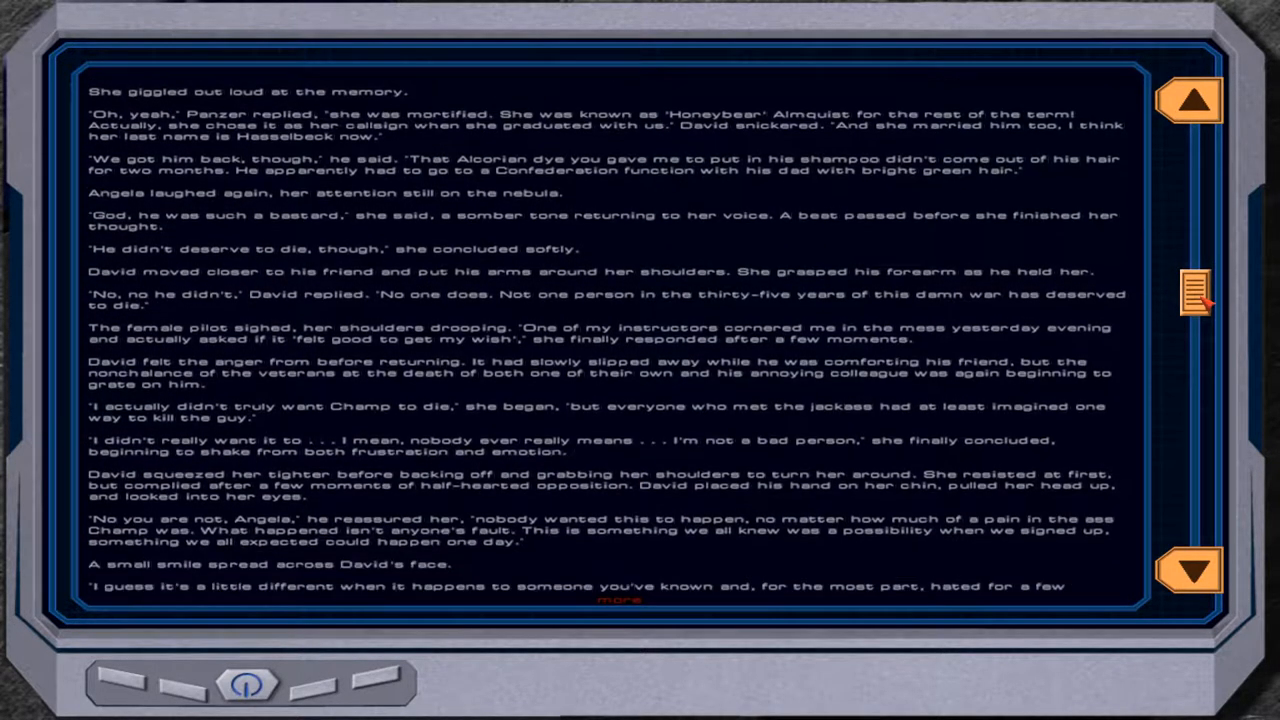
{"action": "left_click", "coordinate": [1190, 568]}
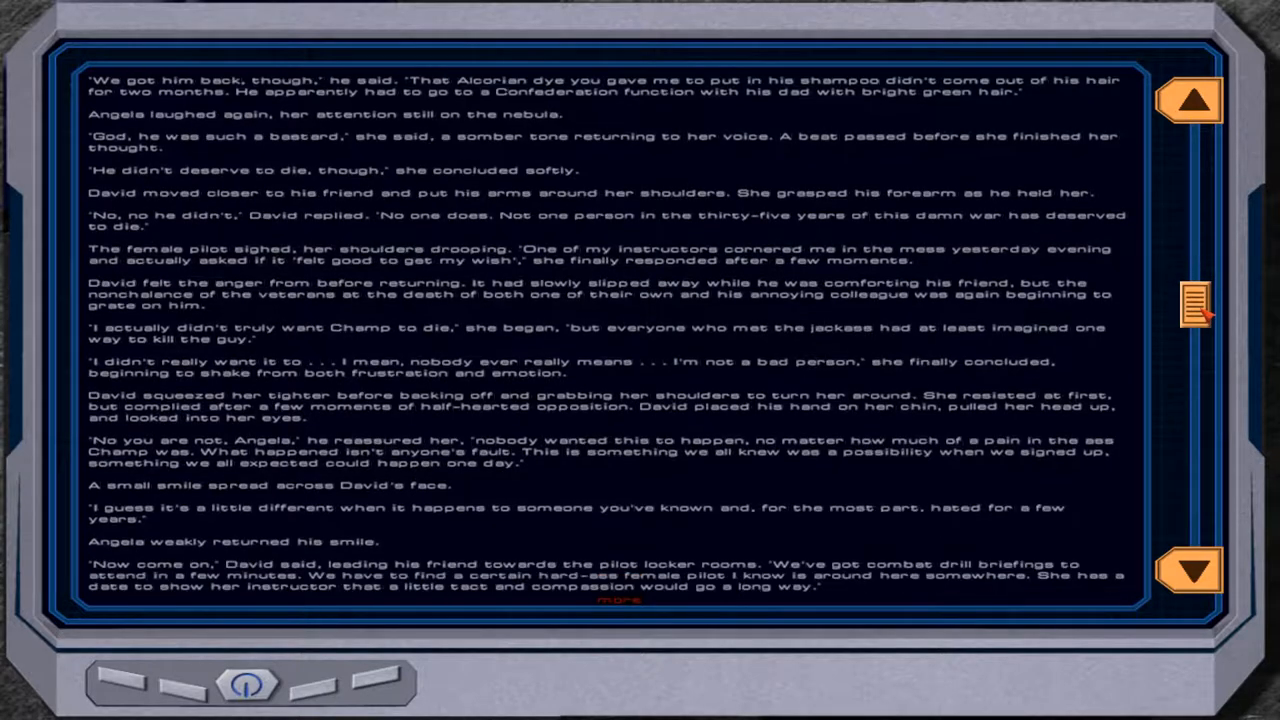
{"action": "left_click", "coordinate": [1188, 570]}
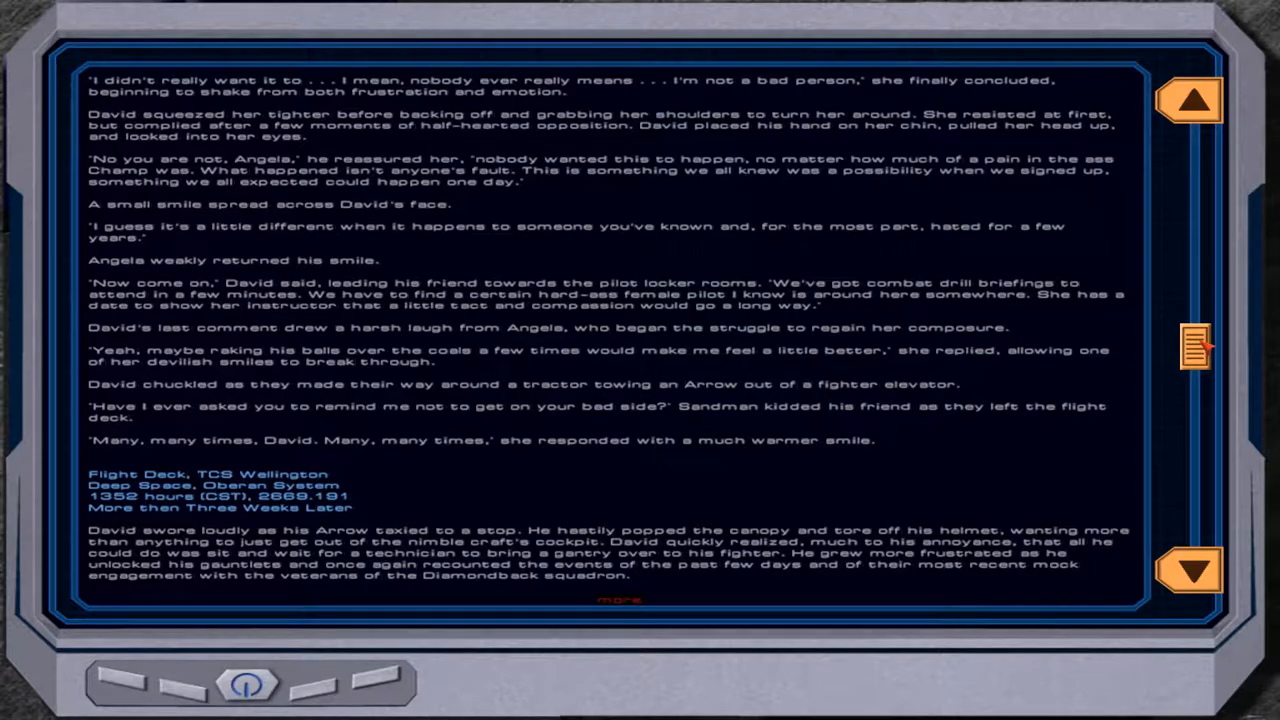
{"action": "left_click", "coordinate": [1190, 570]}
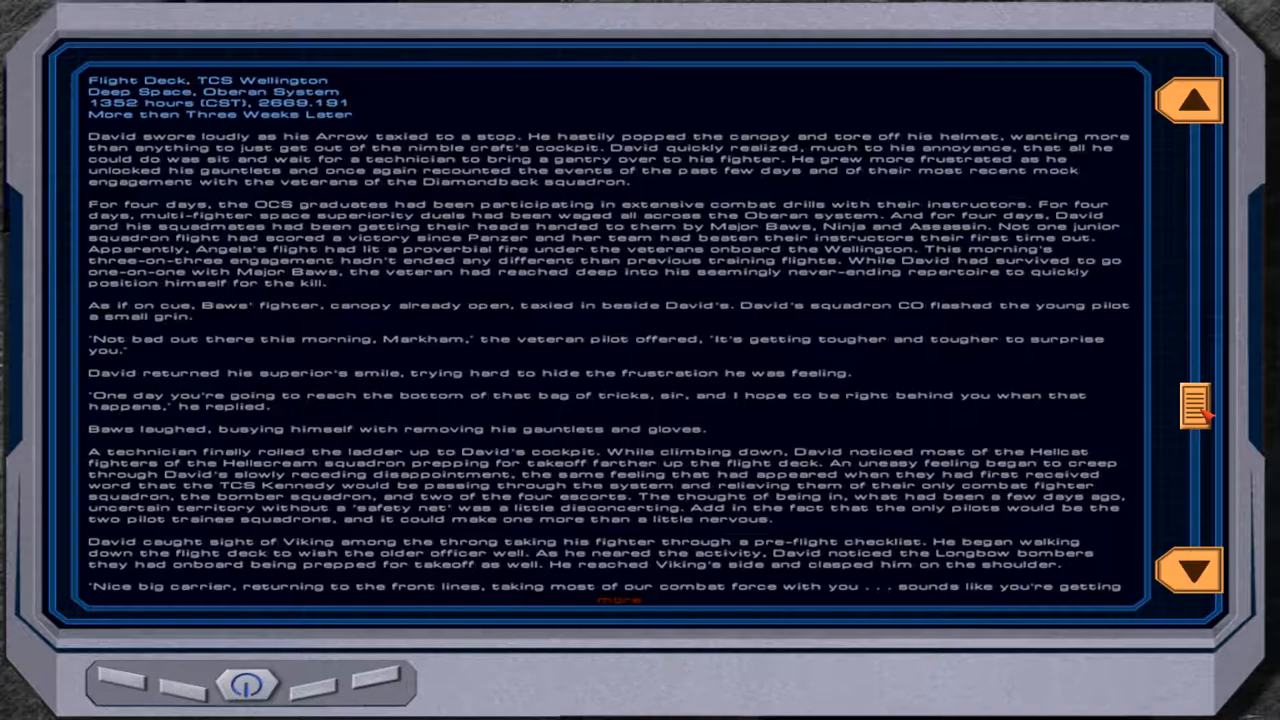
{"action": "left_click", "coordinate": [1188, 568]}
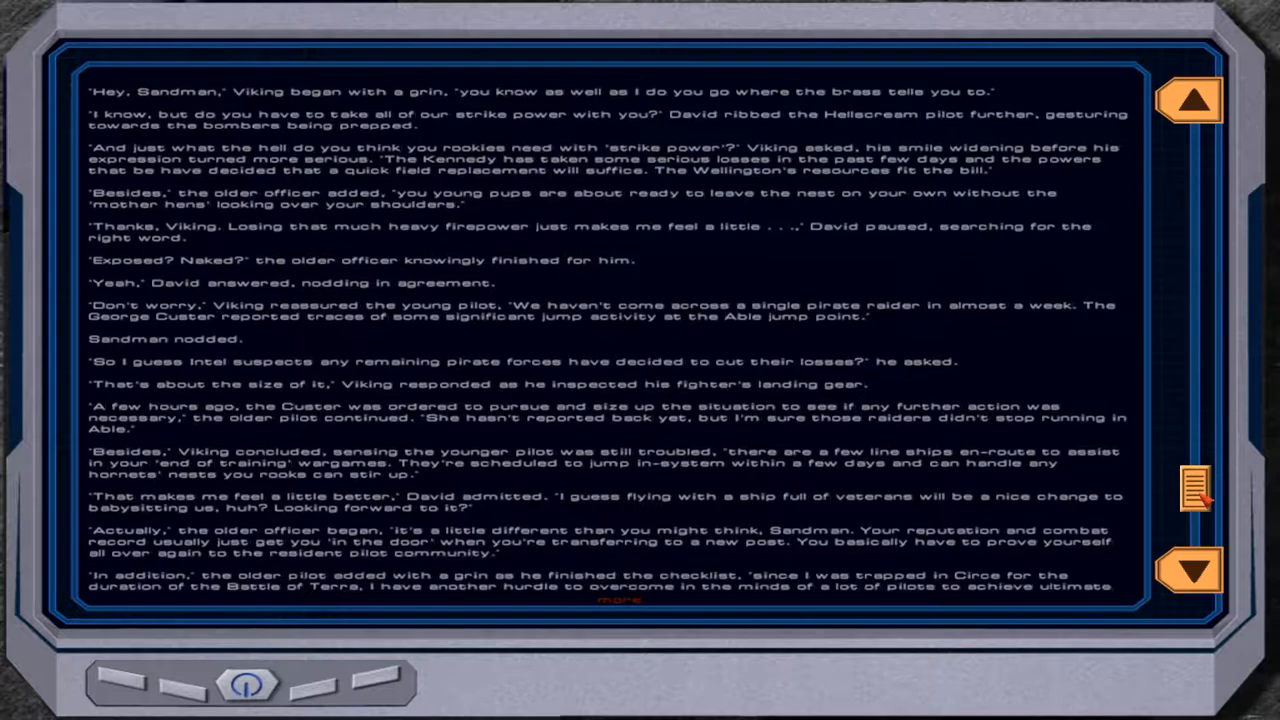
{"action": "left_click", "coordinate": [1188, 568]}
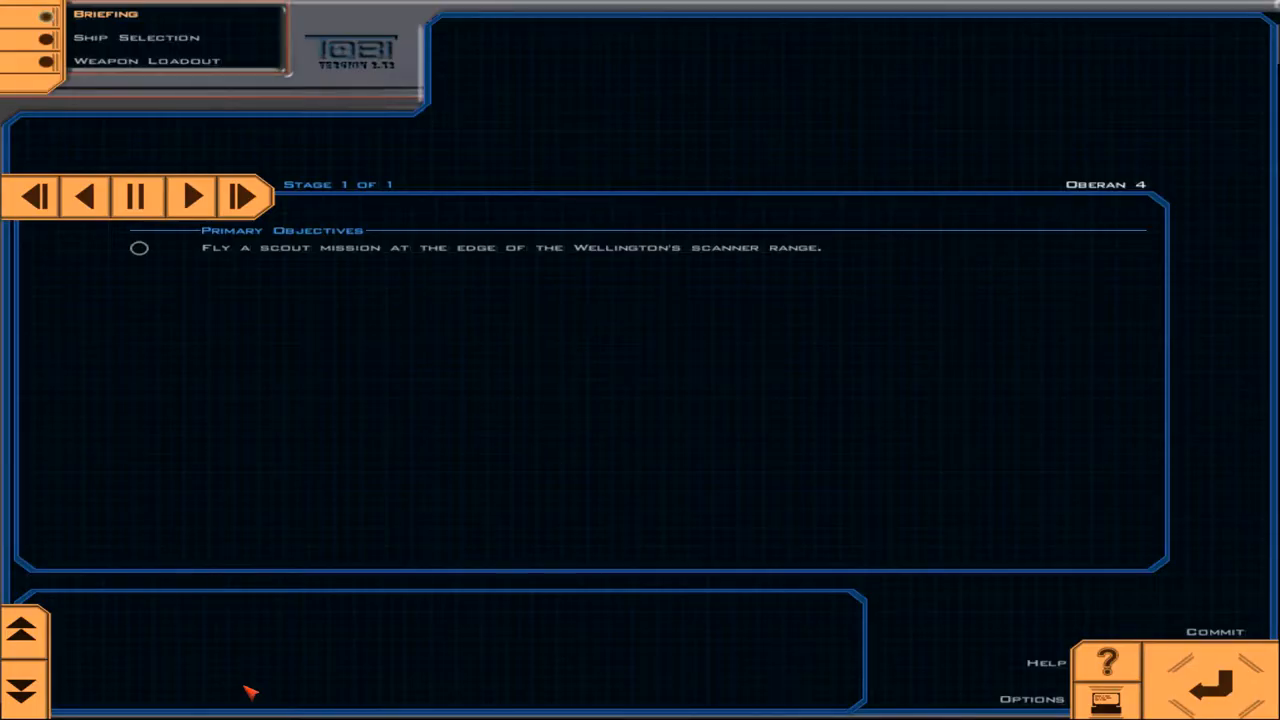
{"action": "mouse_move", "coordinate": [170, 700]}
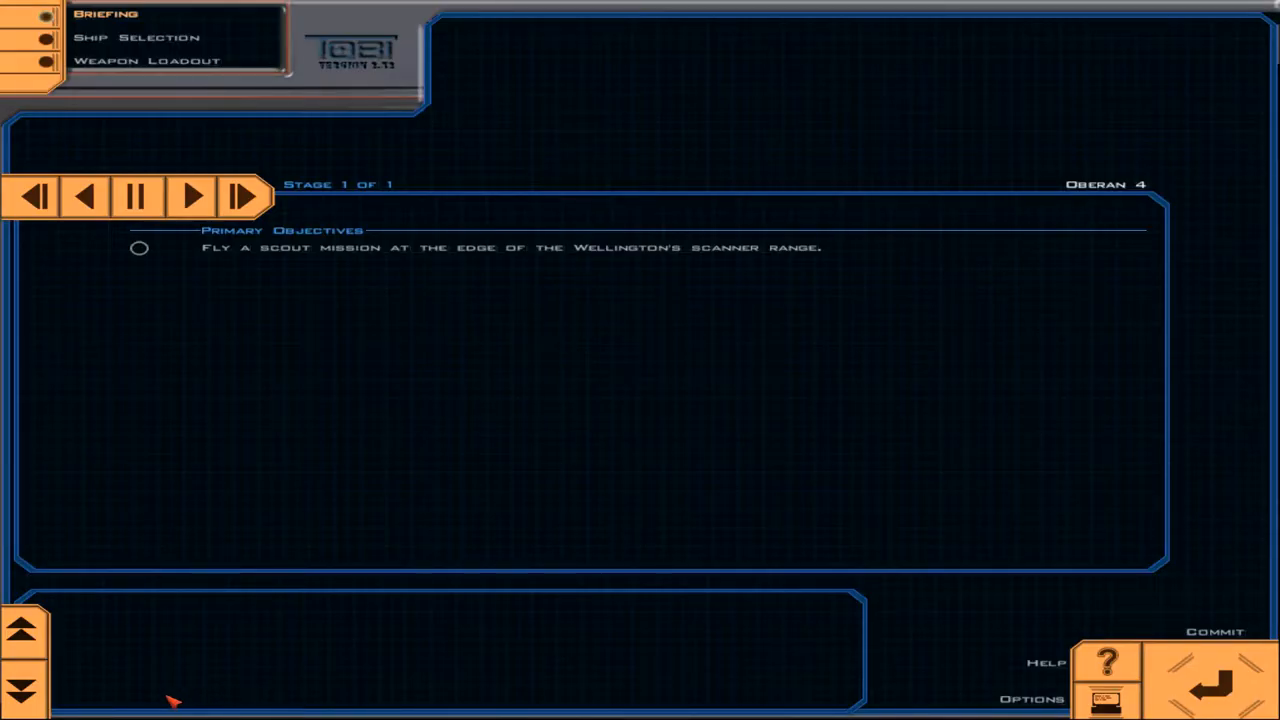
{"action": "mouse_move", "coordinate": [908, 560]}
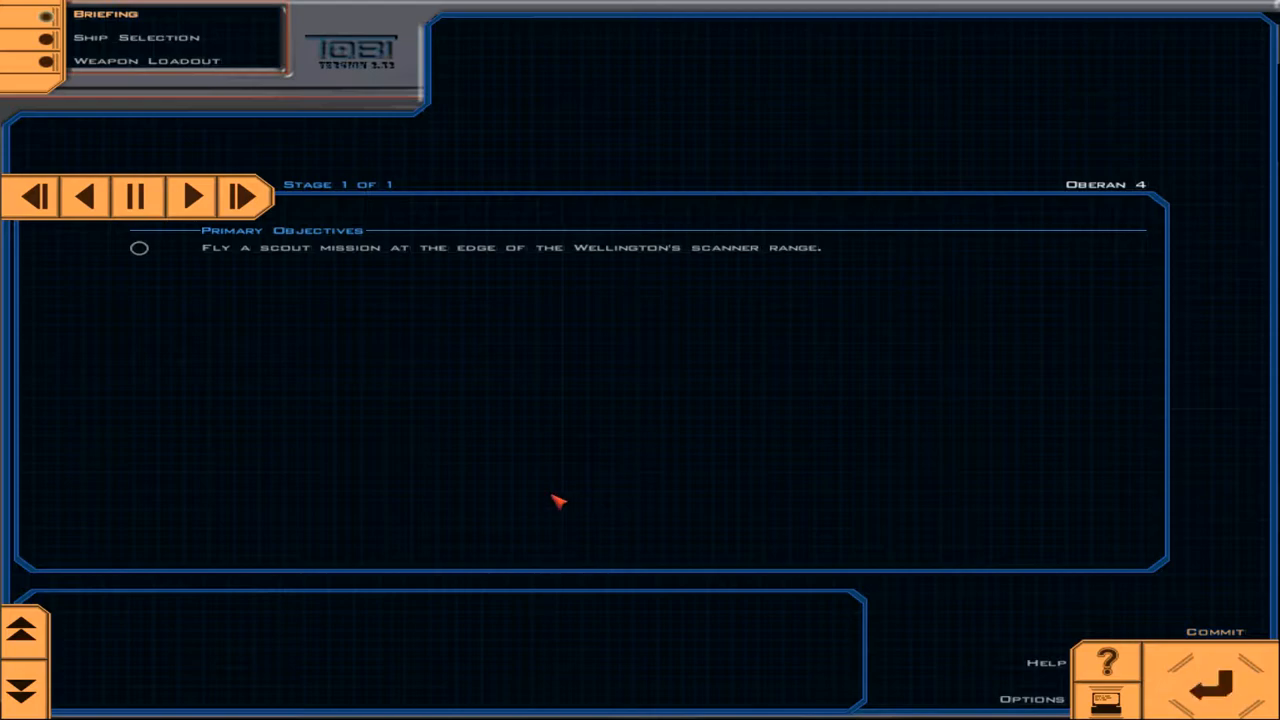
{"action": "mouse_move", "coordinate": [338, 168]}
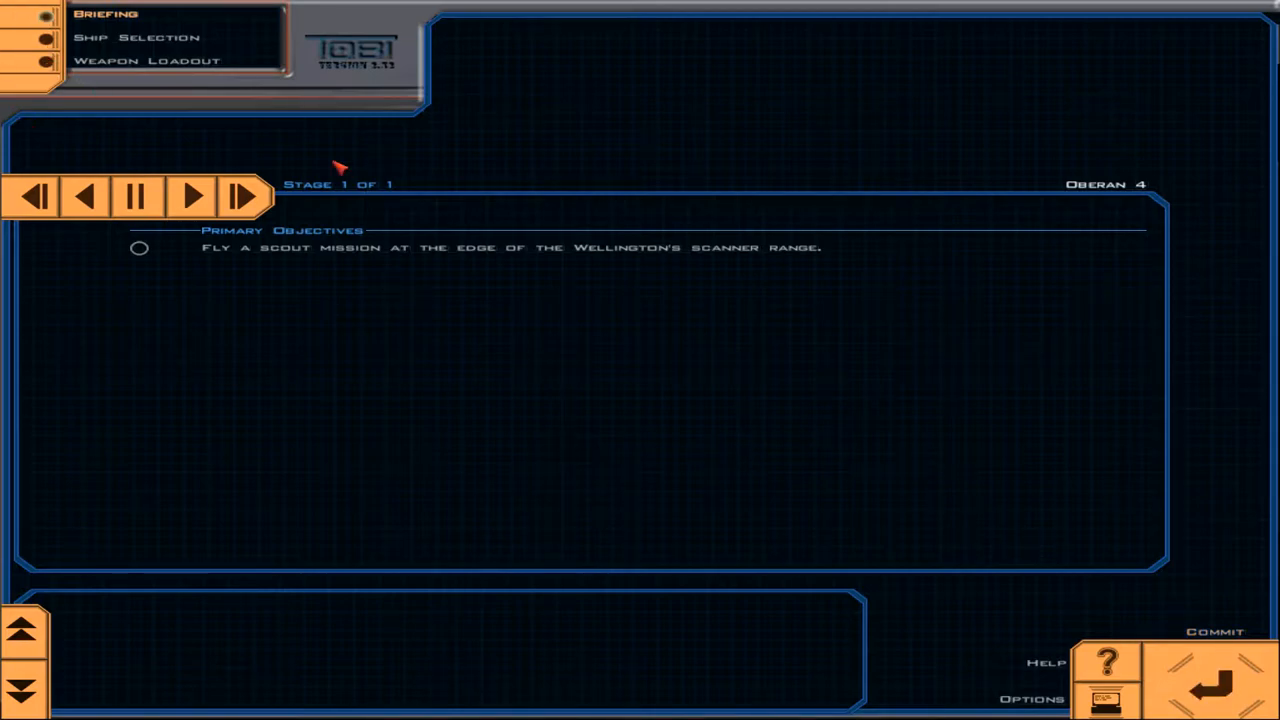